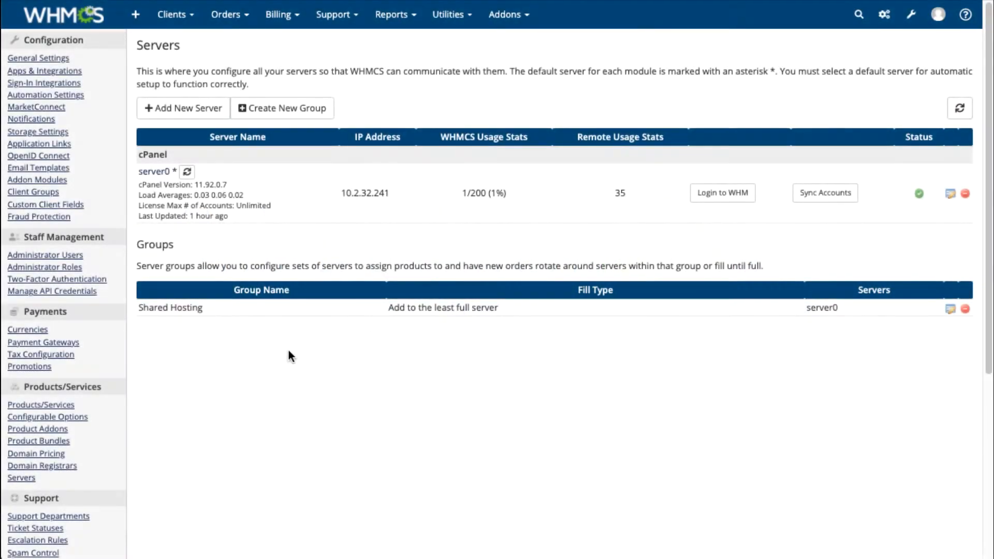
Step: Start adding a new server from the Servers page
{"action": "left_click", "coordinate": [182, 107]}
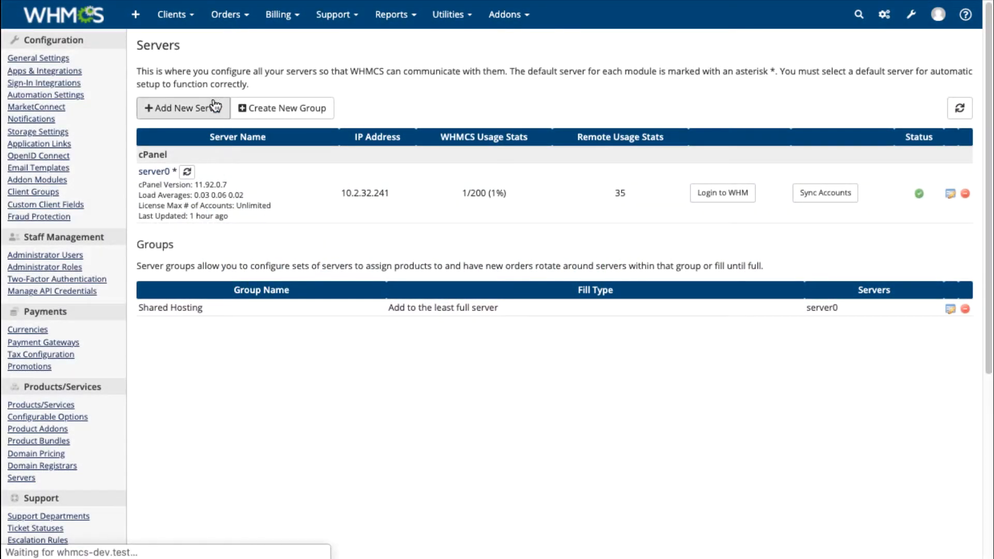
Step: Enter hostname 10.2.34.223 and username root, then test the connection
{"action": "left_click", "coordinate": [183, 107]}
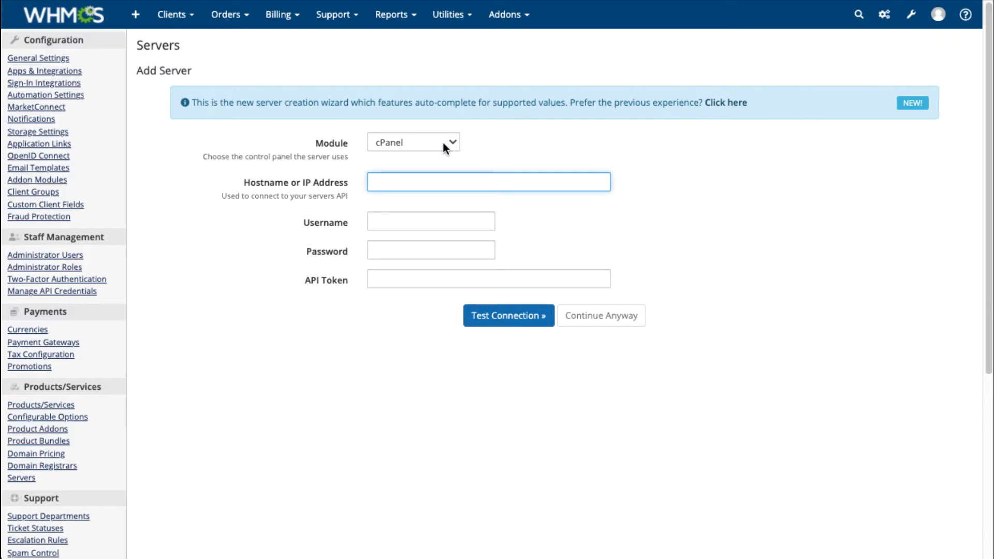
{"action": "left_click", "coordinate": [413, 142]}
{"action": "type", "text": "10.2.34.223"}
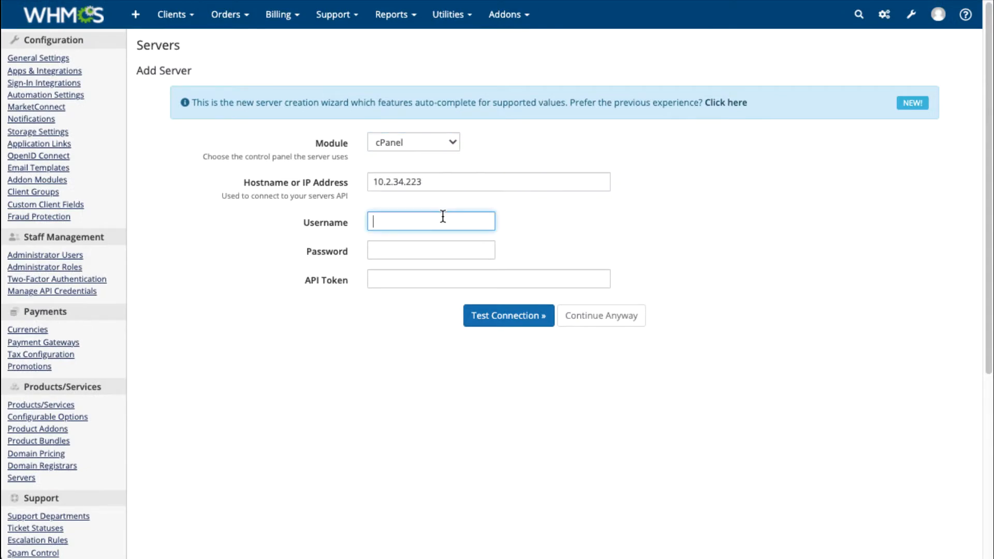
{"action": "left_click", "coordinate": [508, 316]}
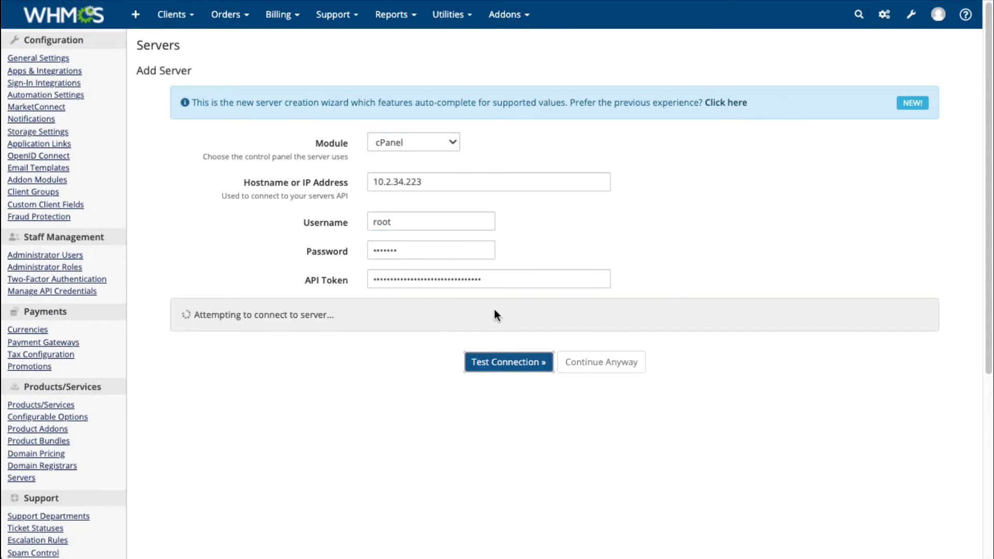
{"action": "left_click", "coordinate": [508, 362]}
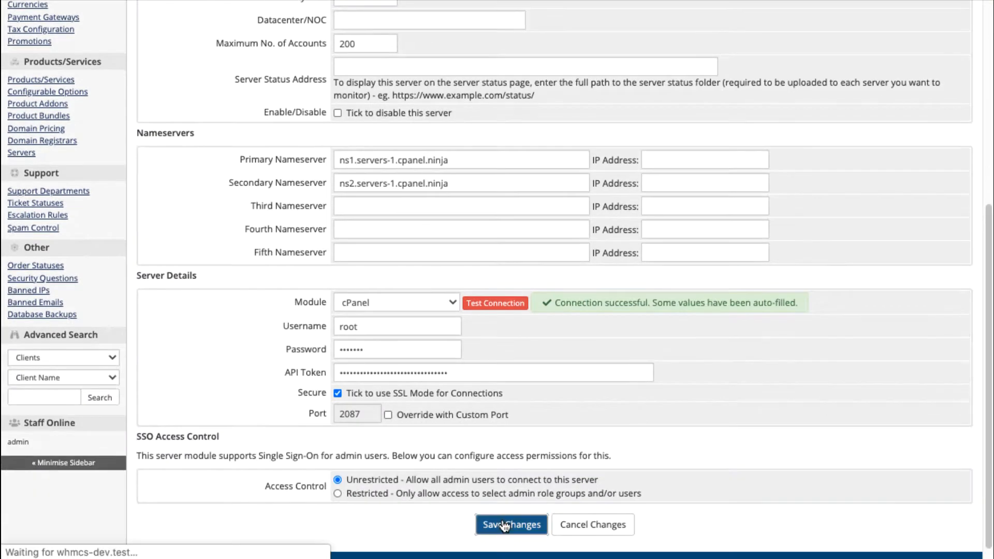
Step: Save the server, then create group 'Reseller Hosting' containing server1 and save
{"action": "left_click", "coordinate": [511, 525]}
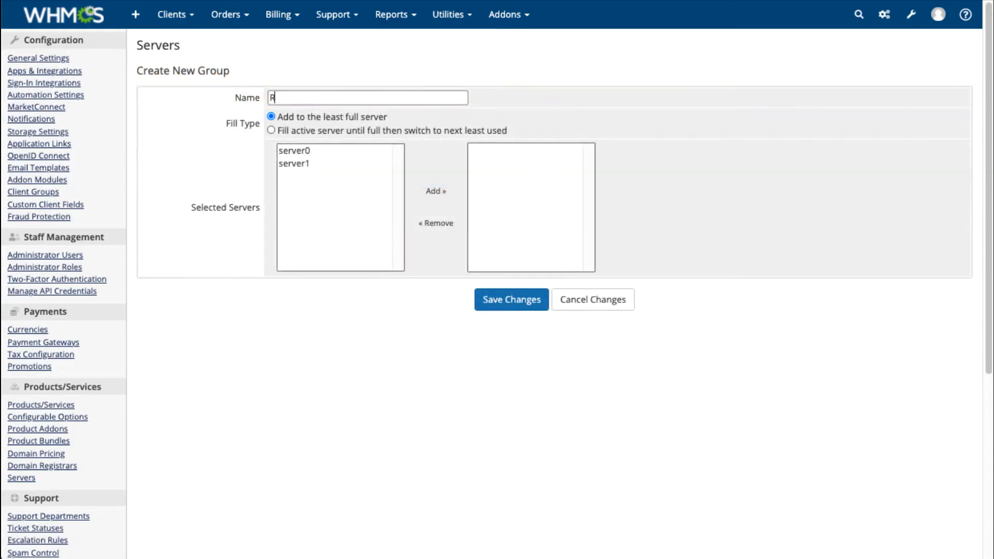
{"action": "type", "text": "eseller Hosting"}
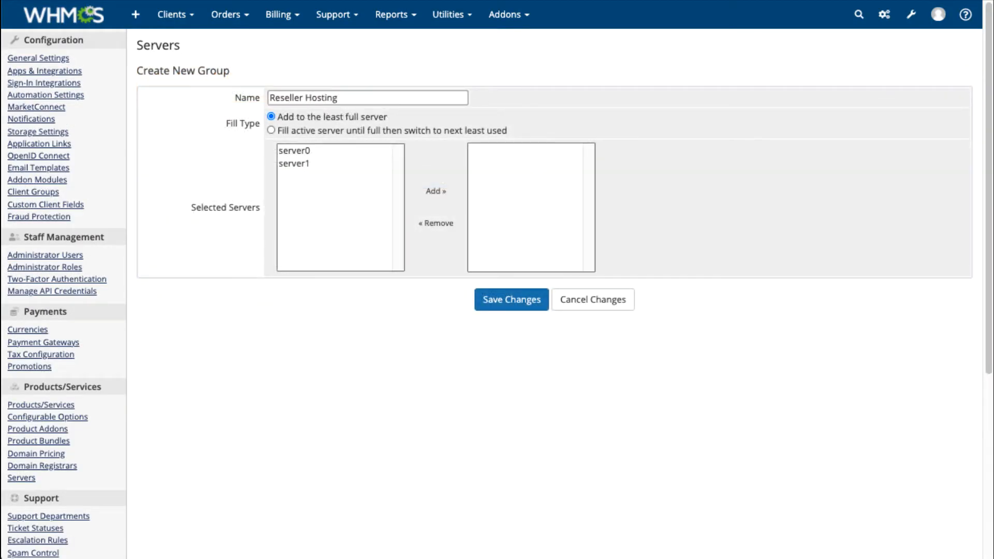
{"action": "left_click", "coordinate": [435, 193]}
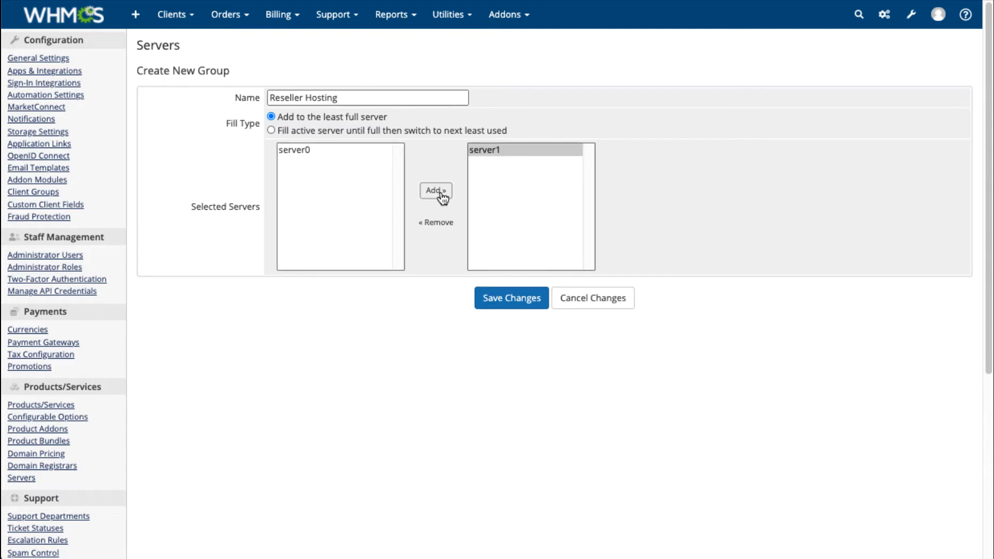
{"action": "left_click", "coordinate": [511, 298]}
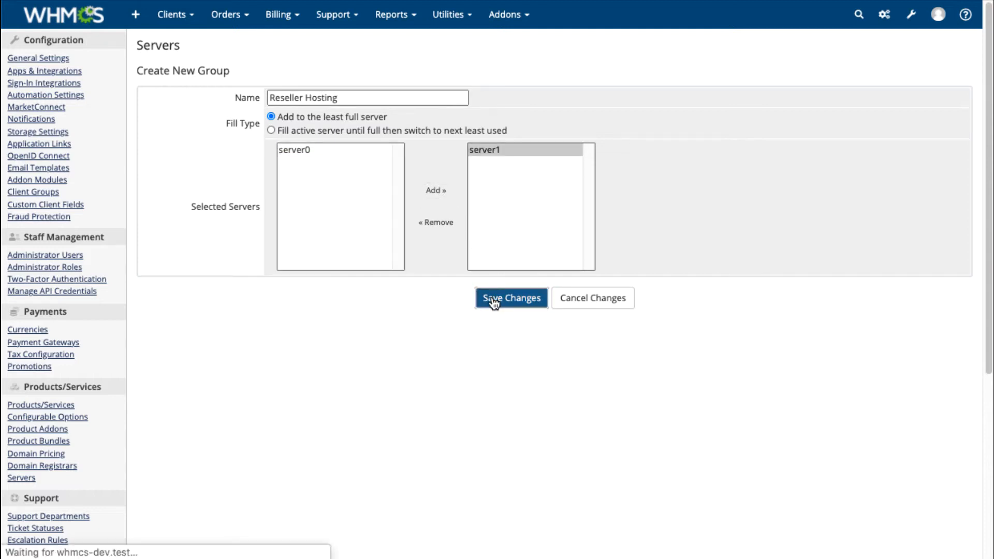
{"action": "left_click", "coordinate": [511, 298]}
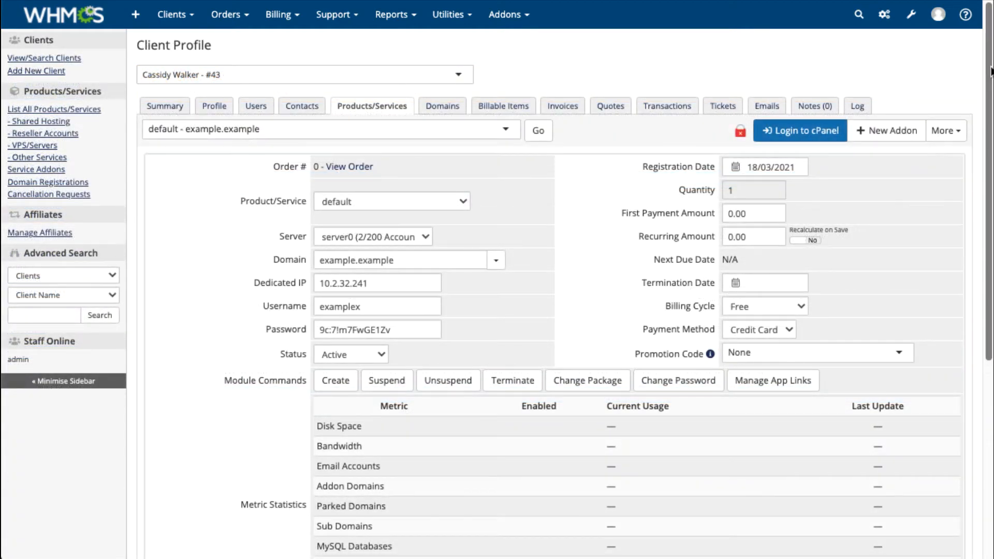
Step: Refresh the example.example service's usage, then suspend it with reason Nonpayment
{"action": "scroll", "scroll_direction": "down", "scroll_amount": 3}
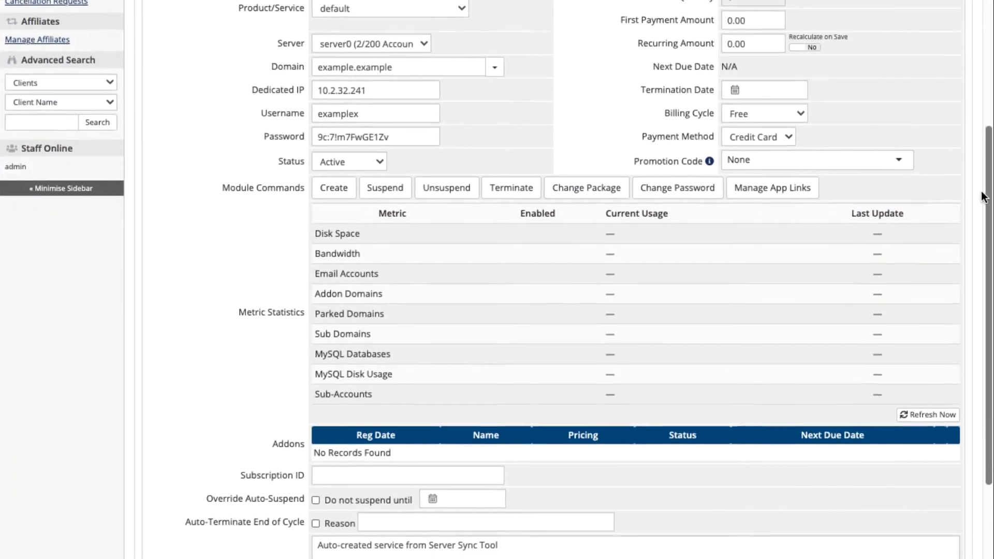
{"action": "scroll", "scroll_direction": "down", "scroll_amount": 3}
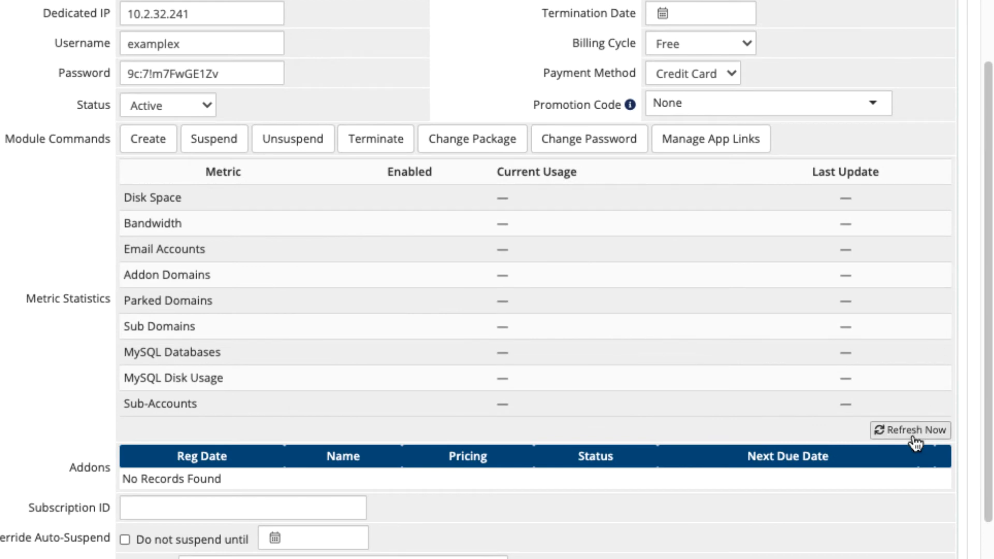
{"action": "left_click", "coordinate": [910, 430]}
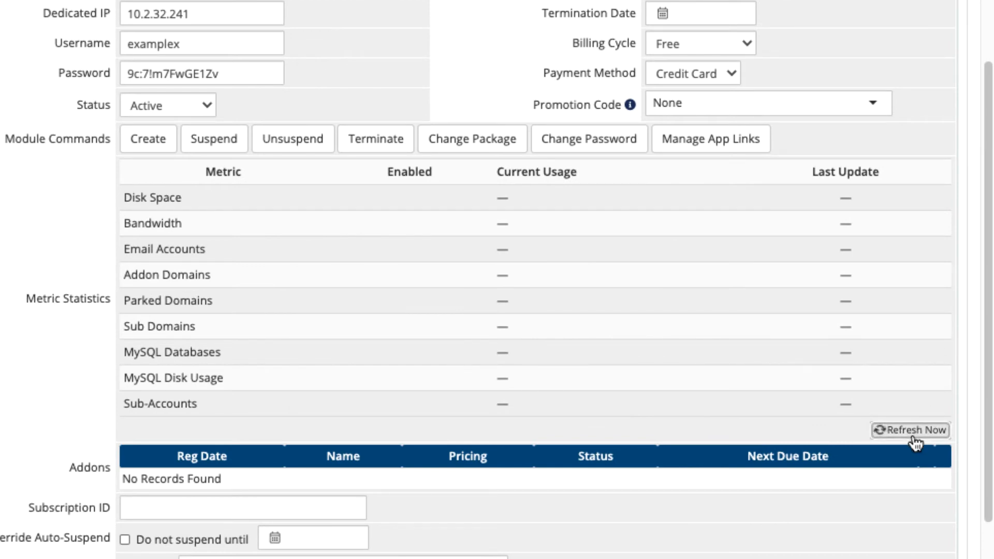
{"action": "left_click", "coordinate": [909, 430]}
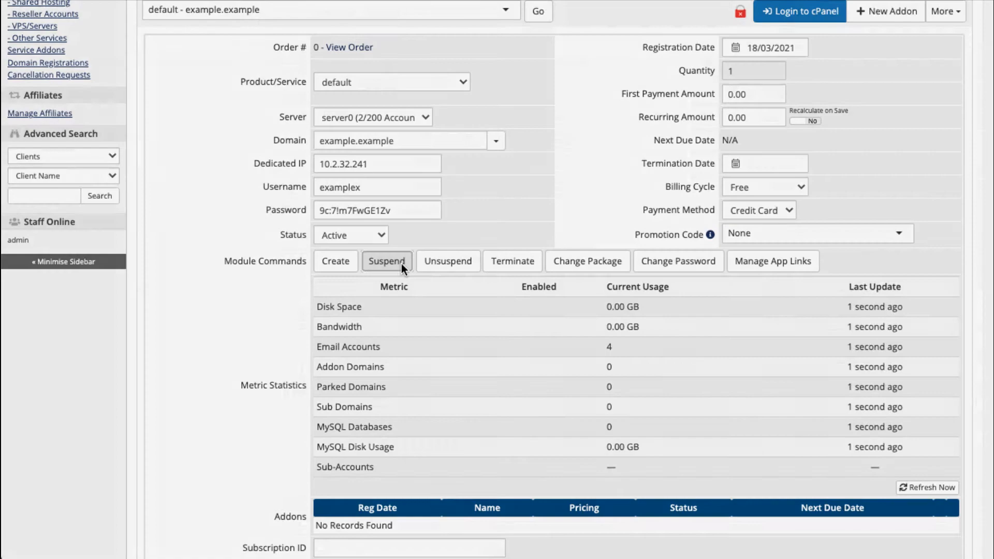
{"action": "left_click", "coordinate": [386, 260]}
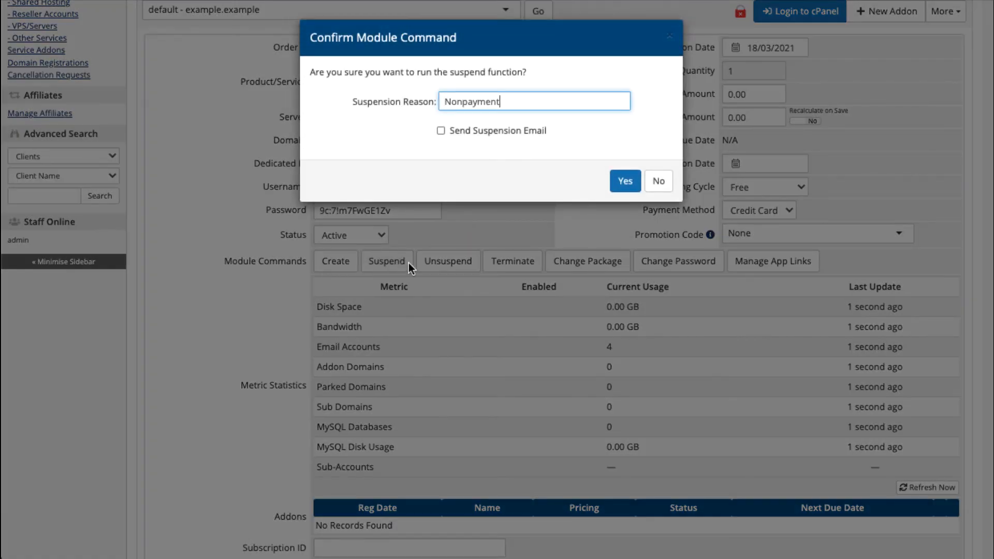
{"action": "left_click", "coordinate": [624, 181]}
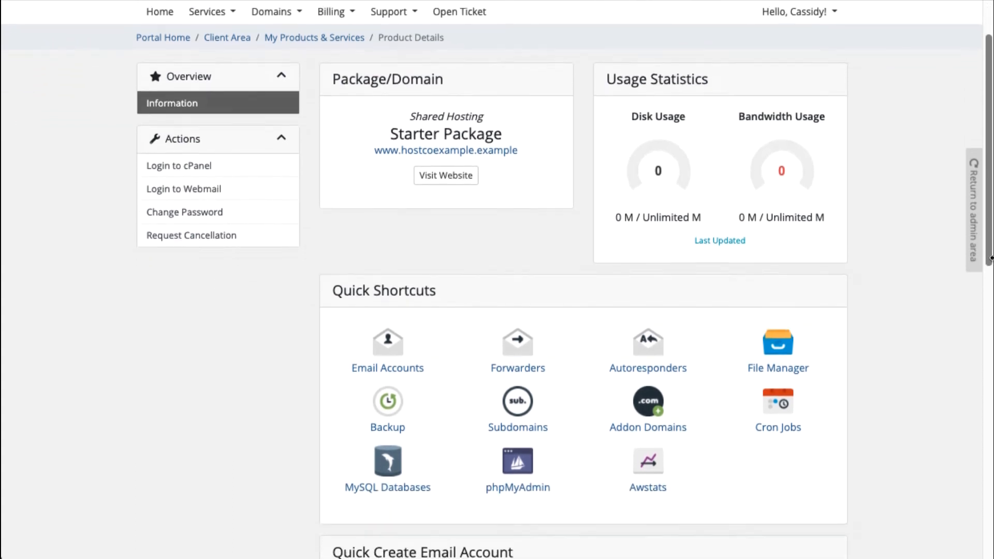
Step: Scroll the Starter Package page through Quick Shortcuts, Billing Overview and Metrics
{"action": "scroll", "scroll_direction": "down", "scroll_amount": 3}
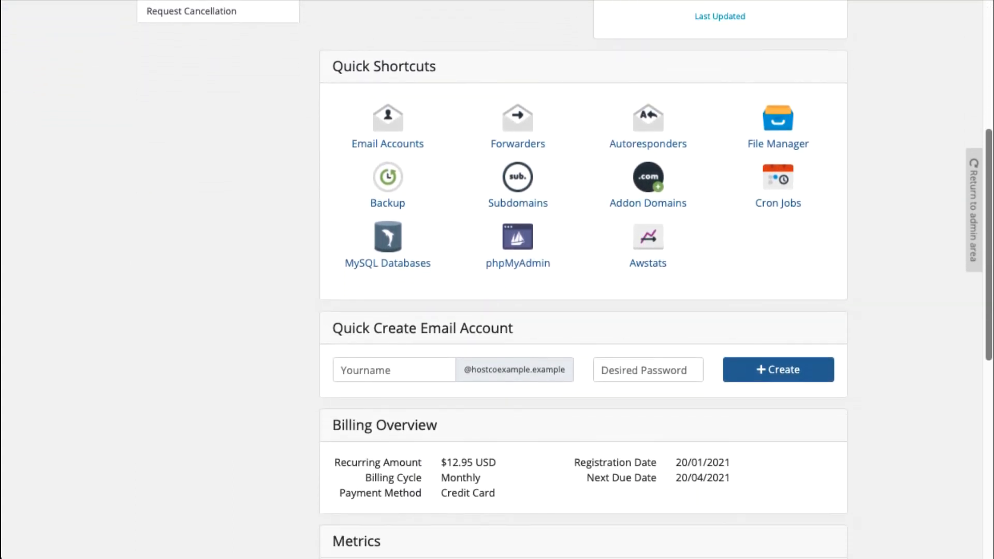
{"action": "scroll", "scroll_direction": "down", "scroll_amount": 3}
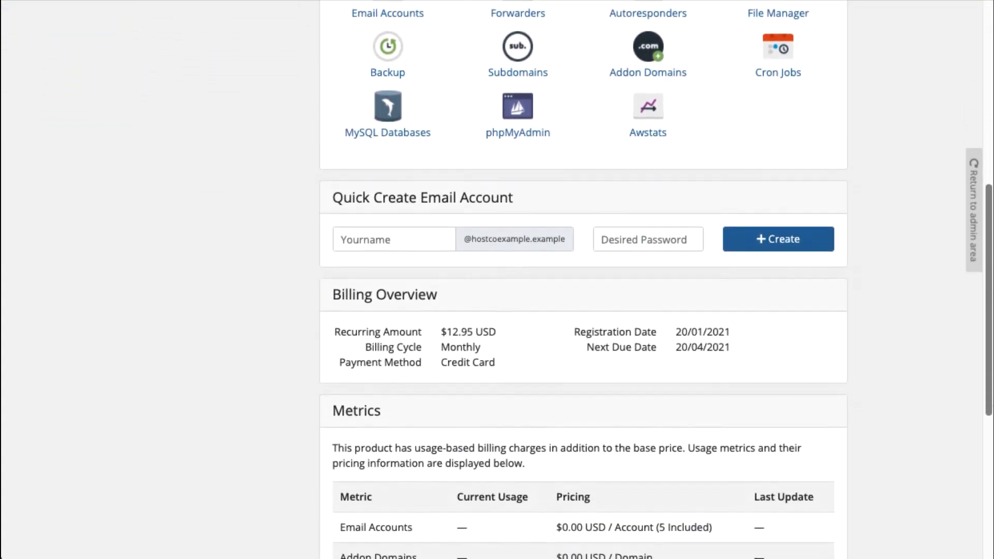